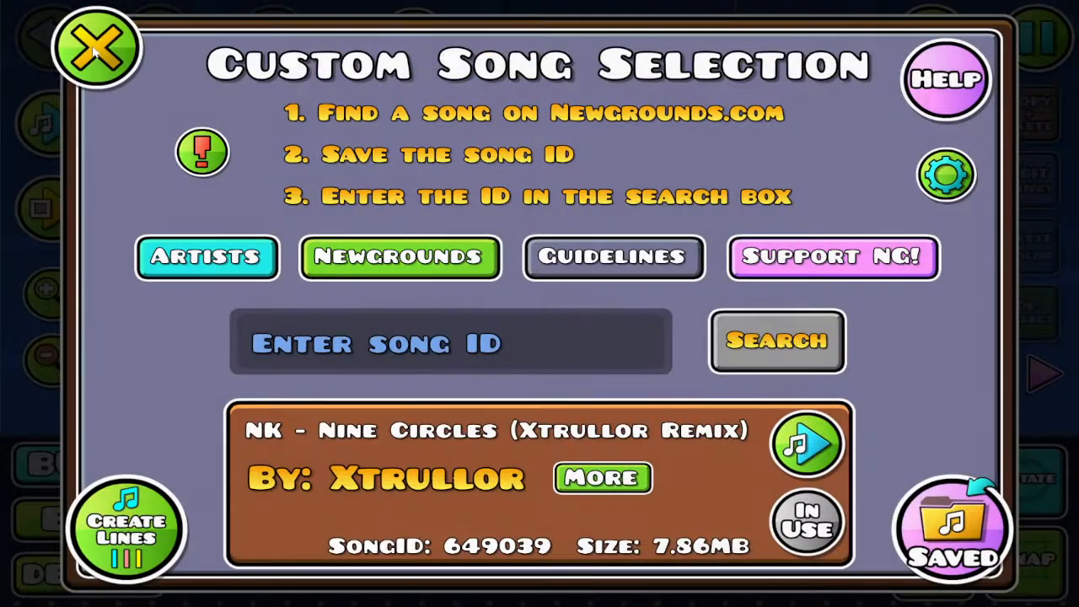
# Step: Keep the Nine Circles song and set the ground style with black BG, G and Line colours
pyautogui.click(94, 47)
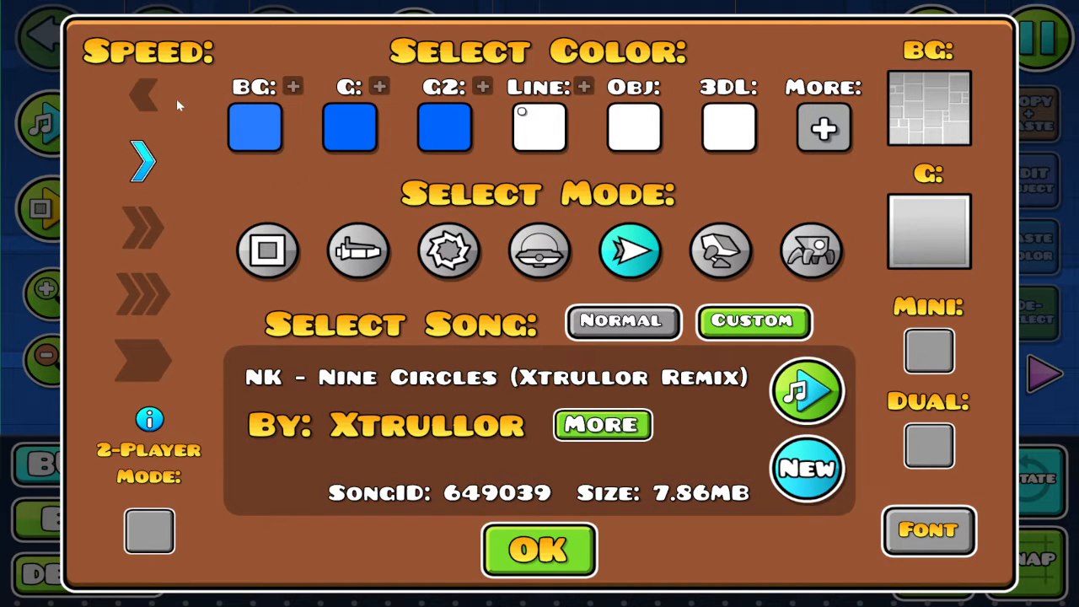
pyautogui.click(539, 549)
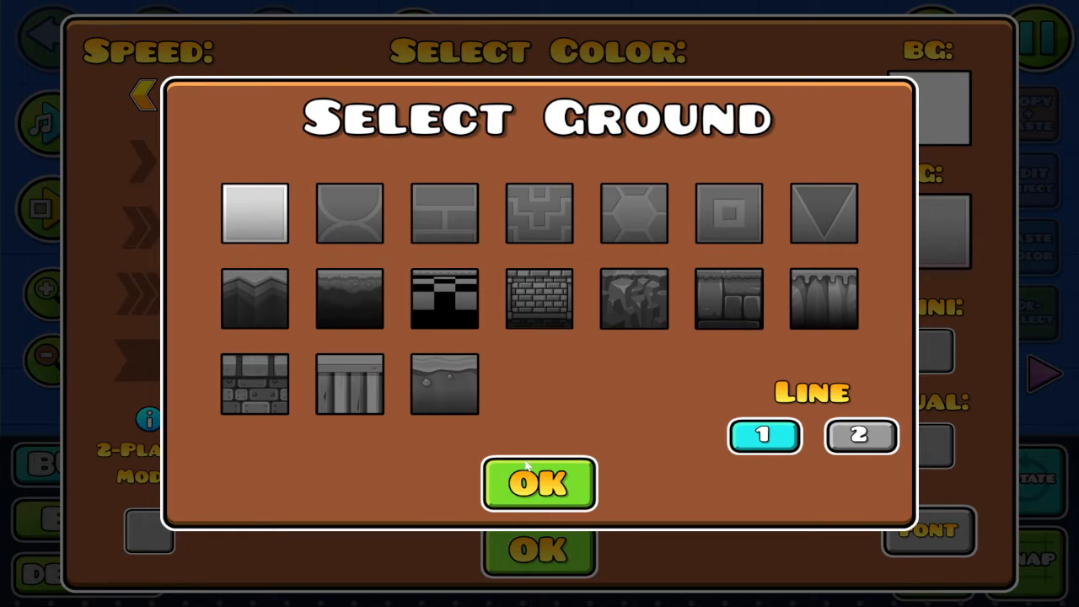
pyautogui.click(538, 483)
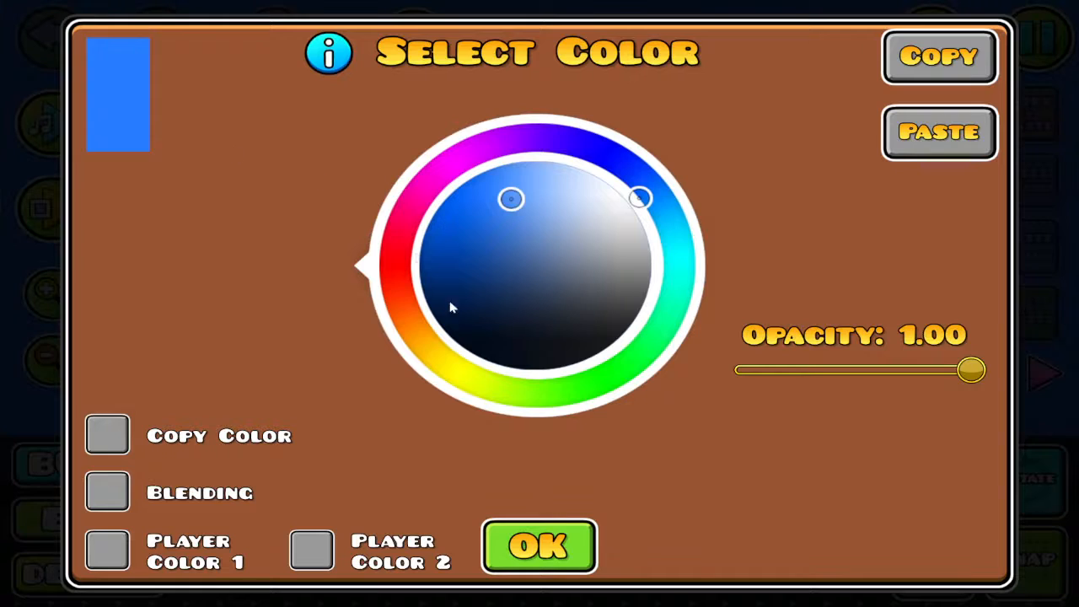
pyautogui.click(538, 547)
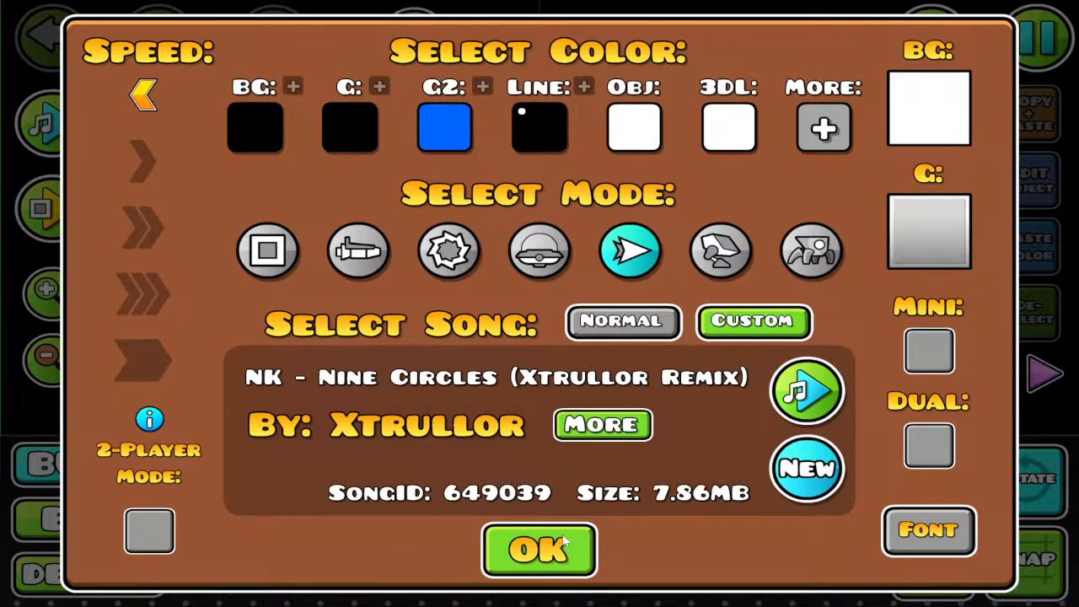
pyautogui.click(540, 550)
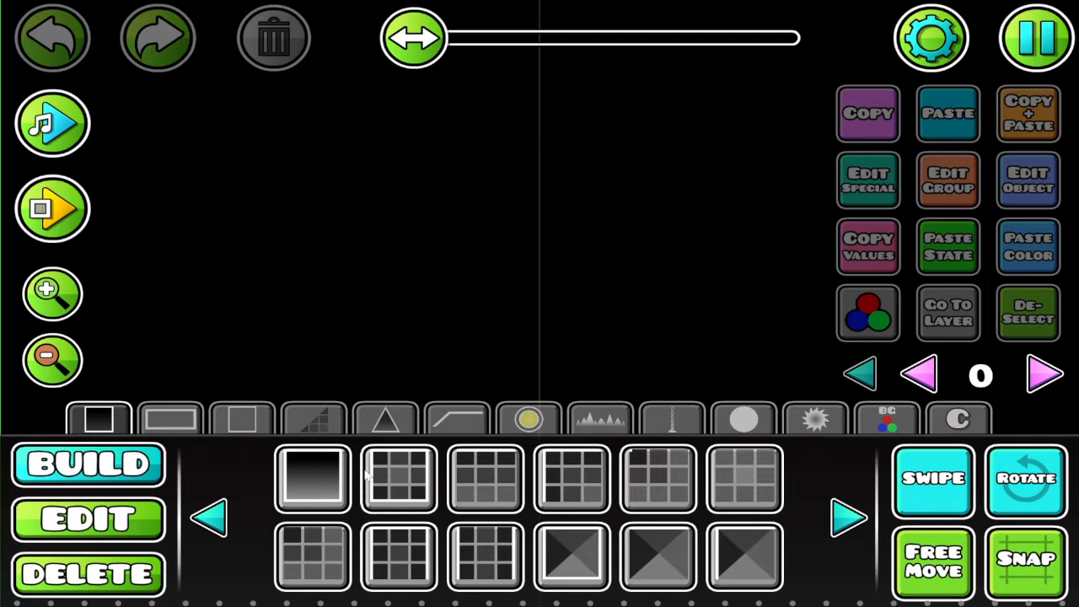
# Step: Place outlined square blocks and slide the view far along the level to extend them
pyautogui.click(312, 479)
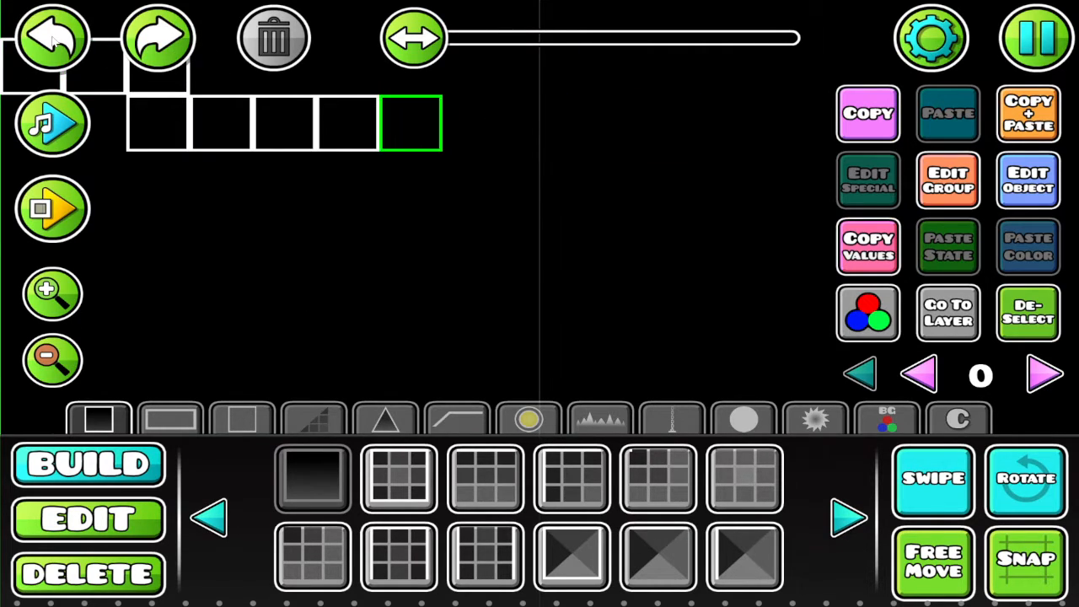
pyautogui.click(52, 38)
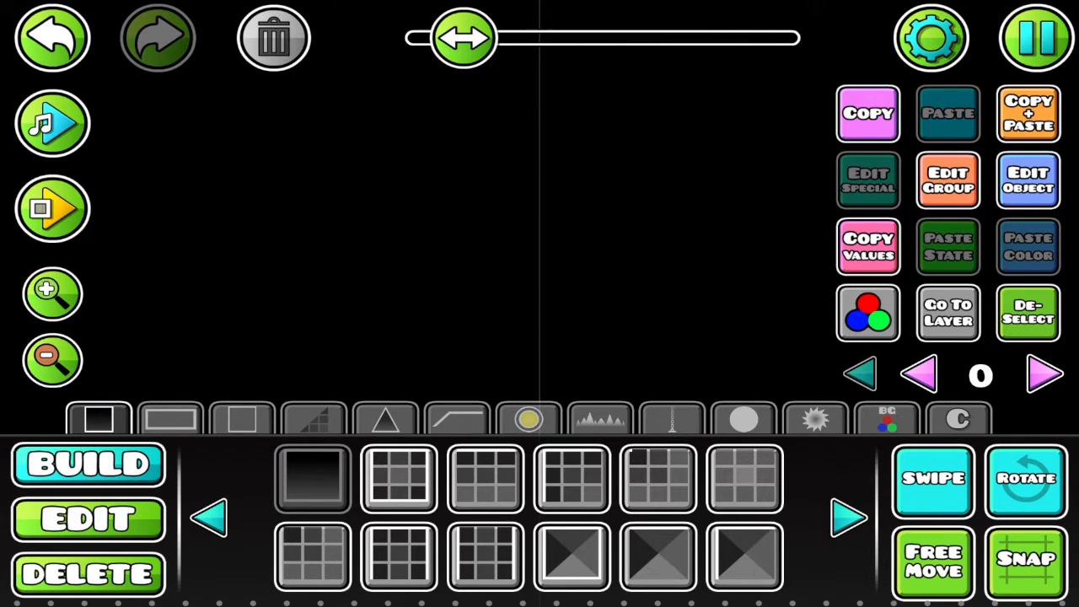
pyautogui.click(462, 39)
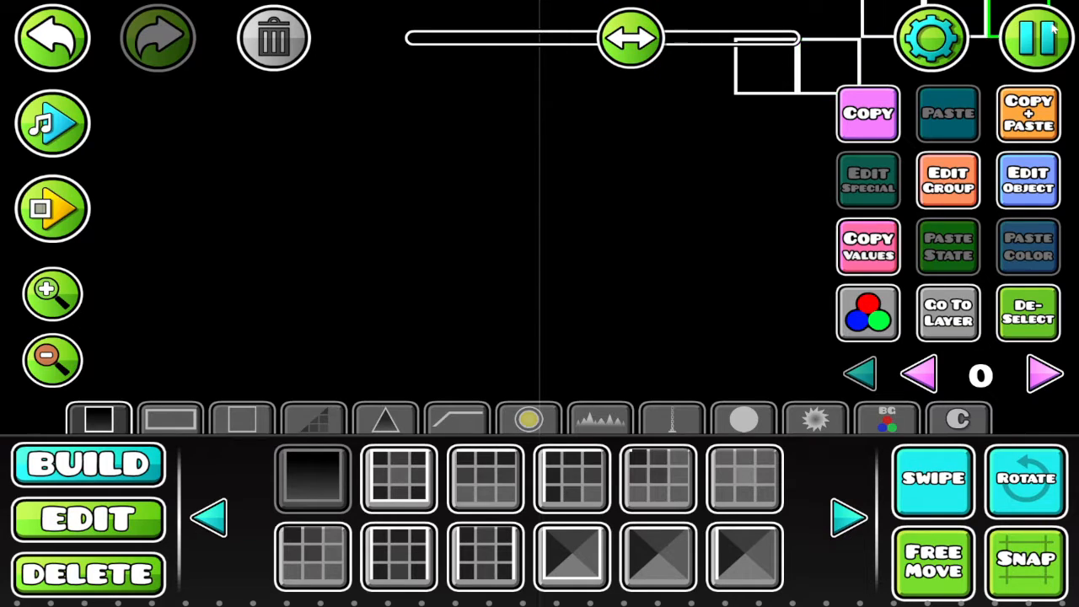
pyautogui.moveTo(632, 37); pyautogui.dragTo(793, 37)
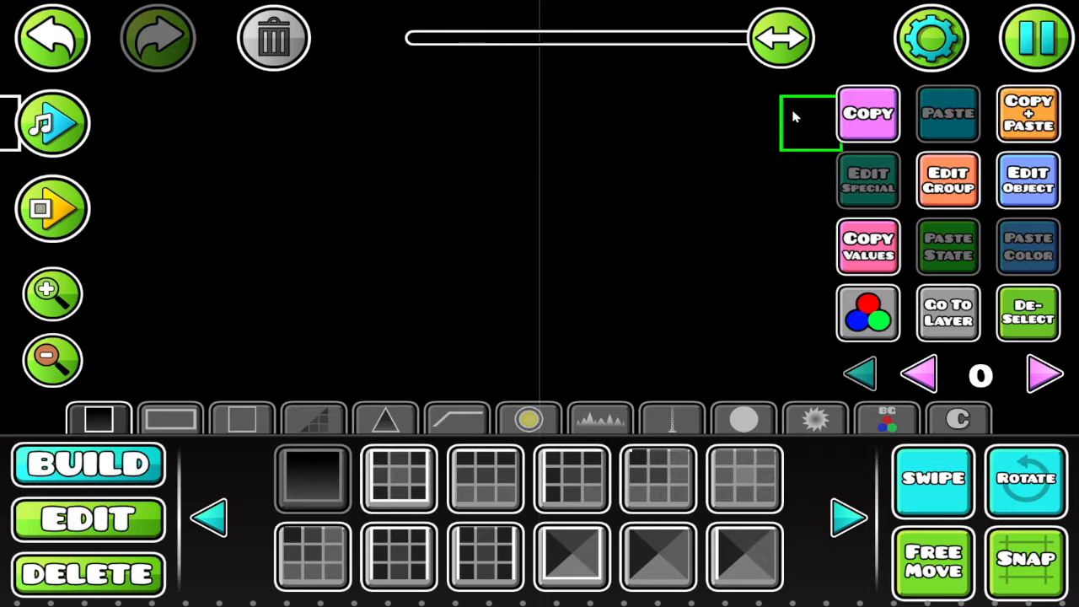
# Step: Add a few last blocks, then Save and Play to reach the 'Unnamed 0' level page
pyautogui.click(1036, 37)
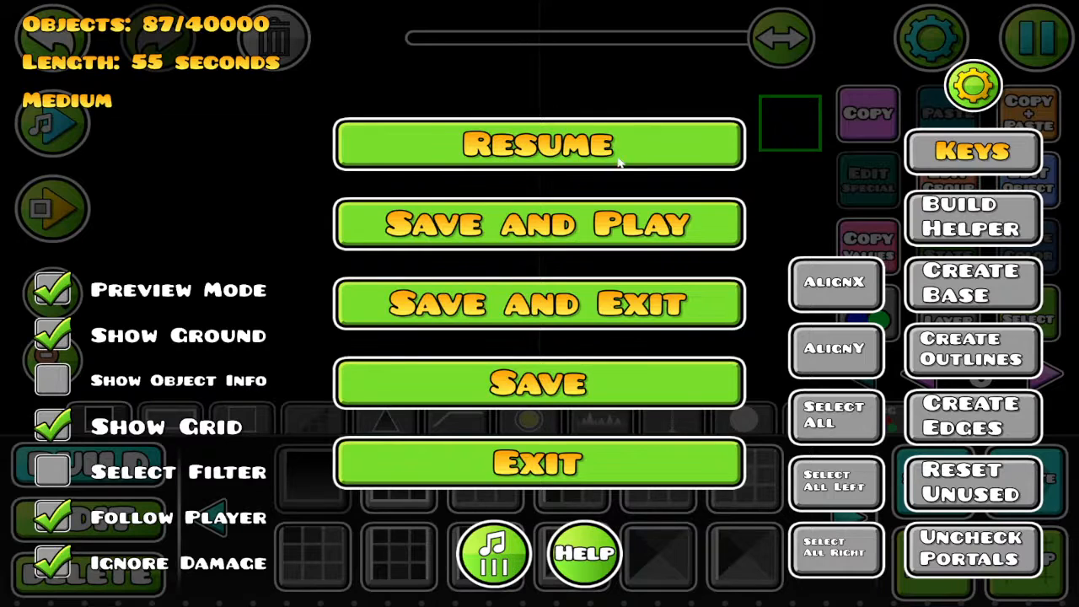
pyautogui.click(540, 144)
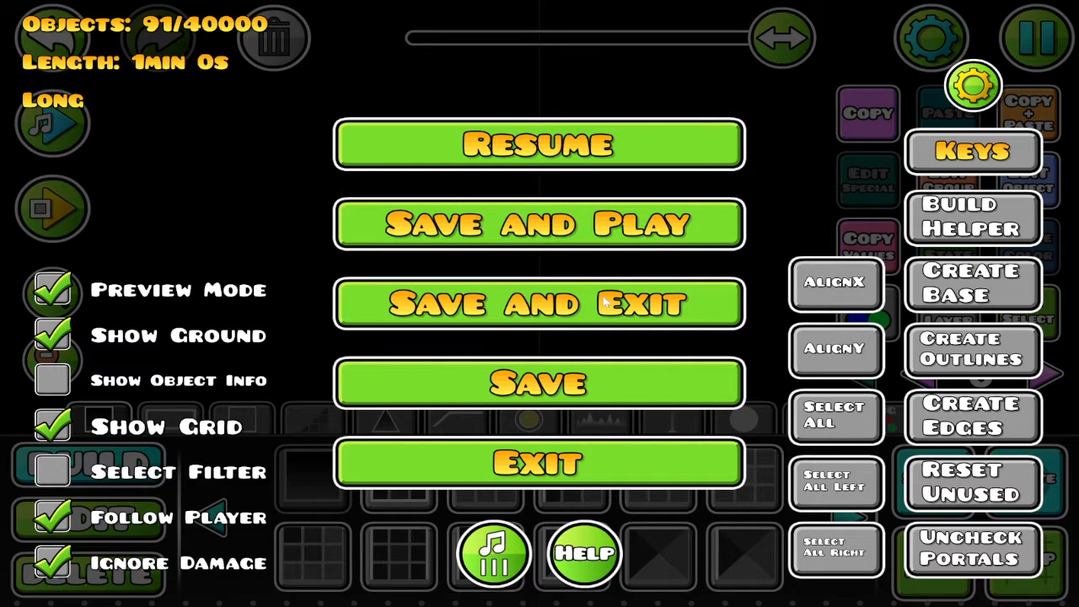
pyautogui.click(540, 223)
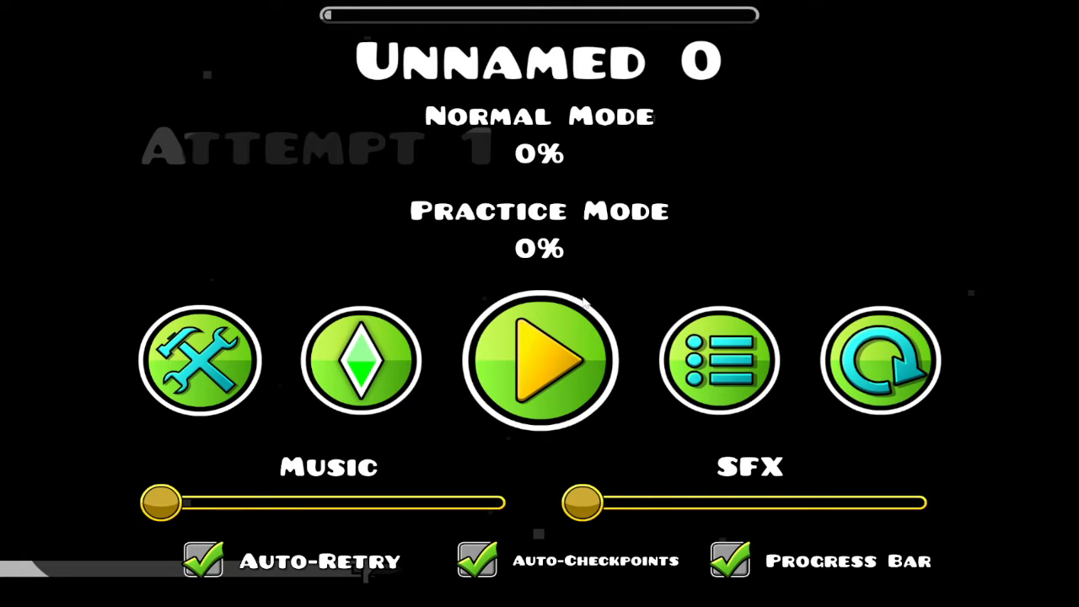
# Step: Spam-click through the black level to the end and exit to My Levels
pyautogui.click(540, 361)
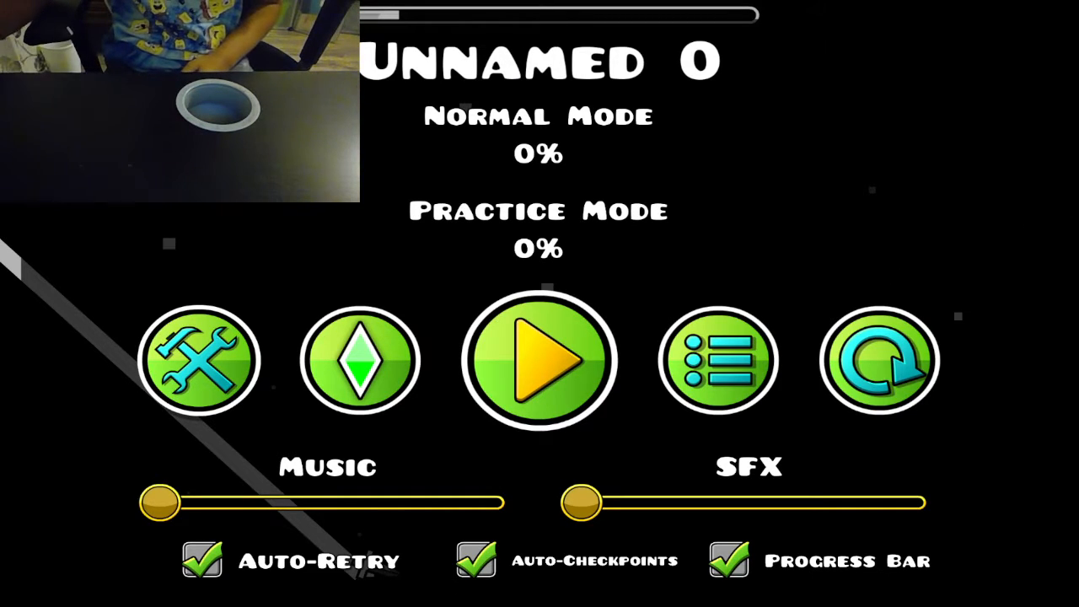
pyautogui.click(540, 361)
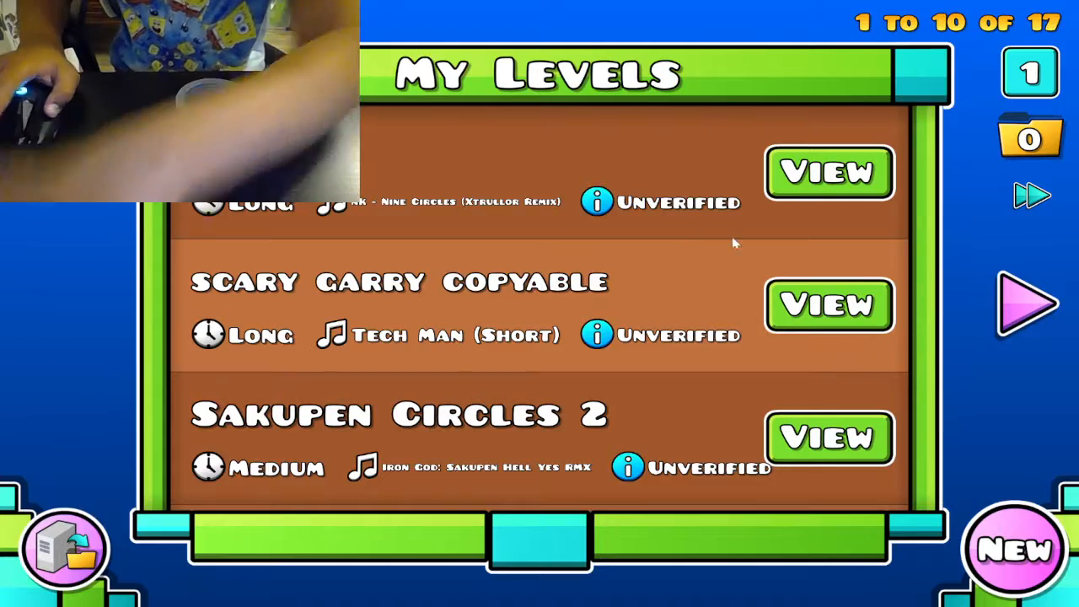
# Step: View 'scary garry copyable' from My Levels and begin its run from 0%
pyautogui.click(830, 305)
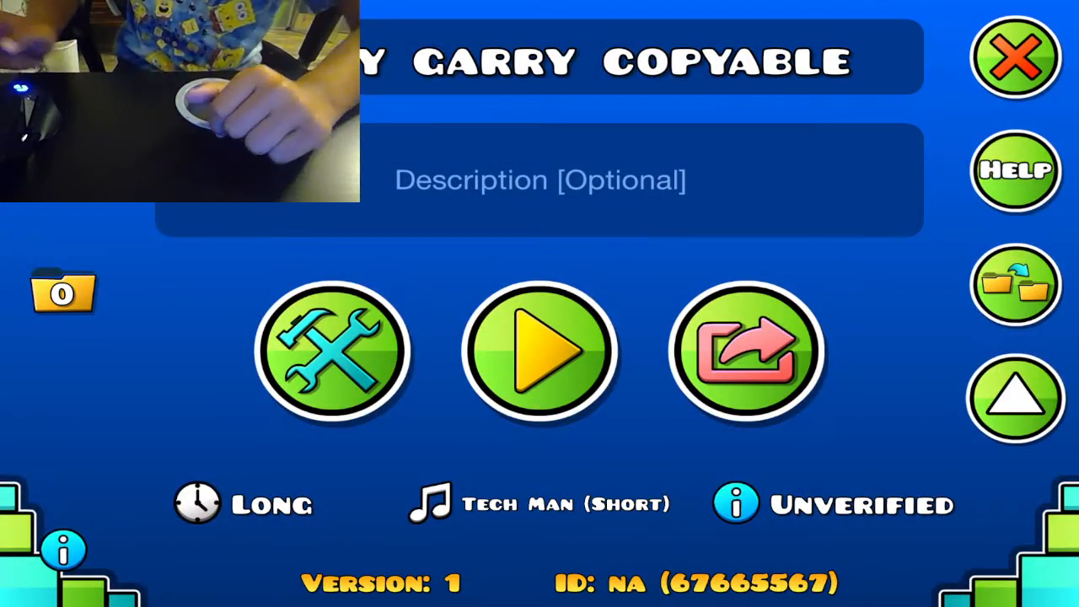
pyautogui.click(539, 349)
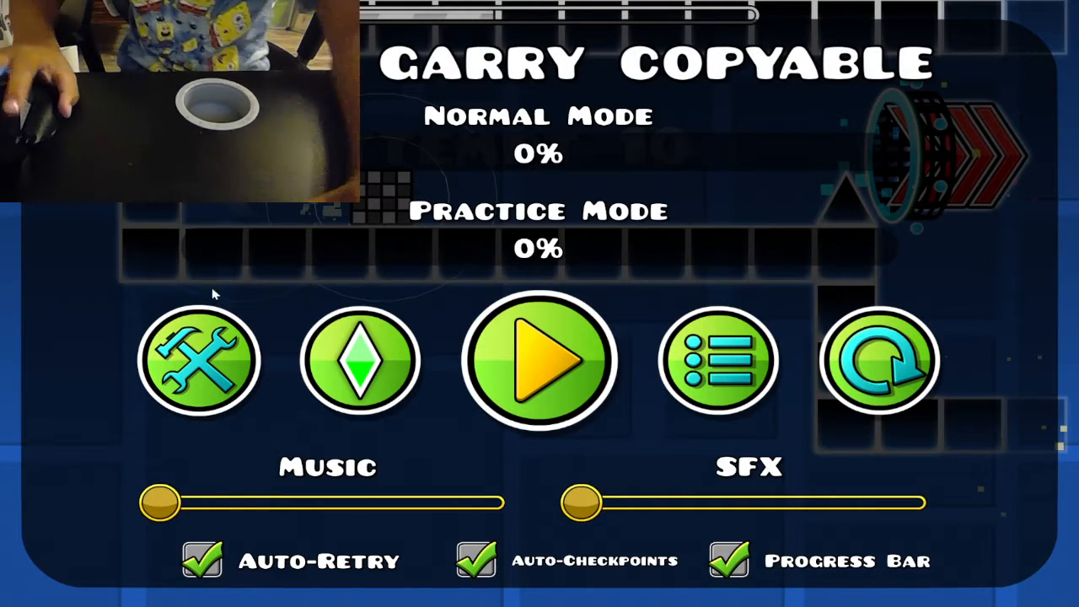
pyautogui.click(539, 361)
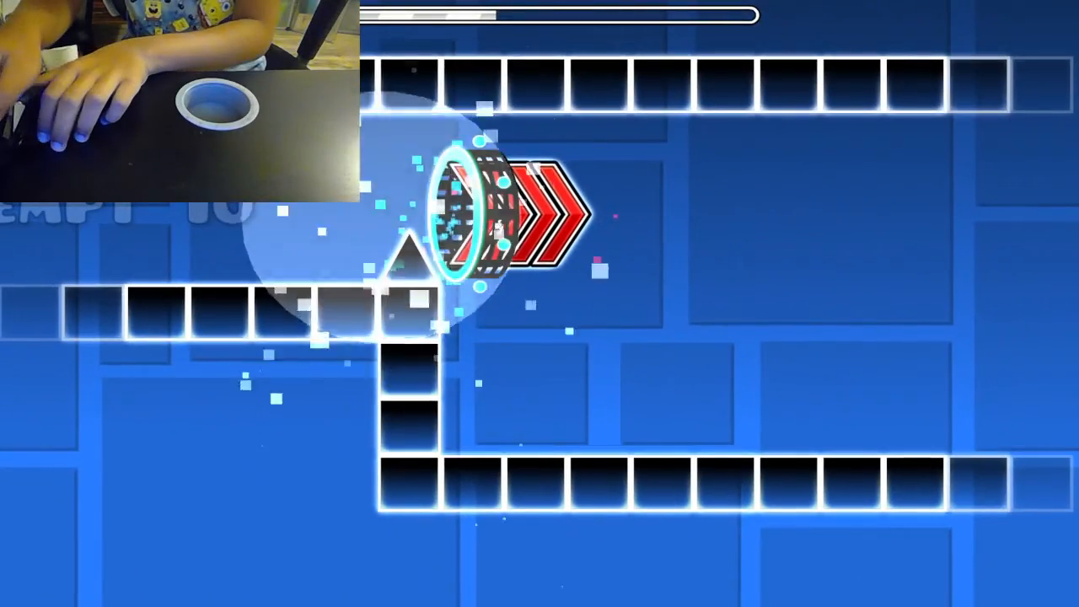